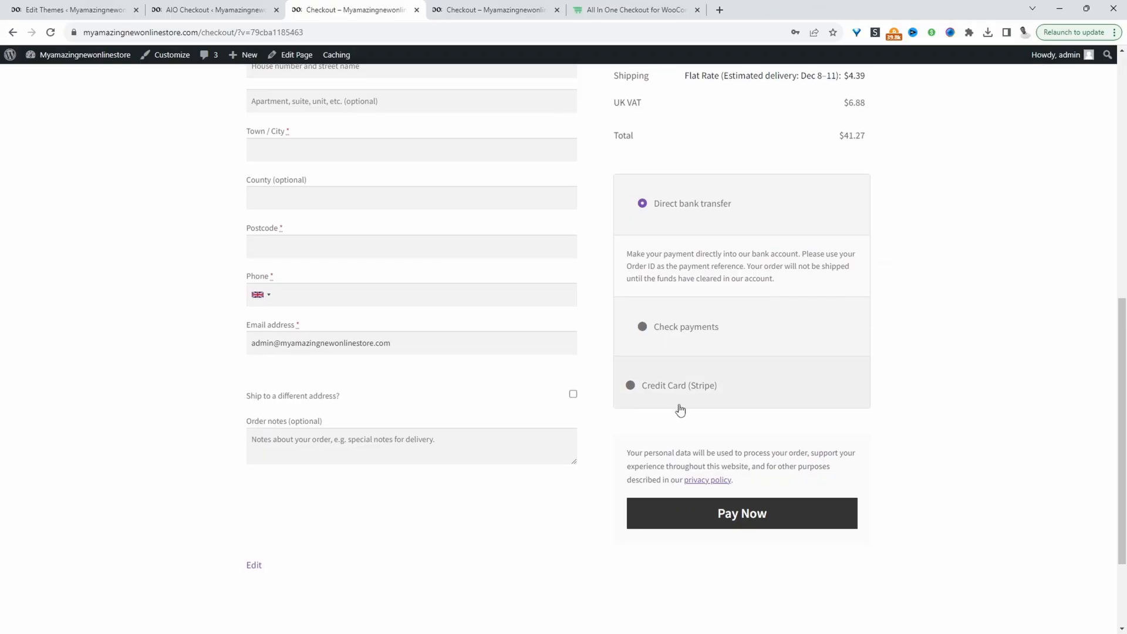
- Scroll both checkout tabs to compare the Pay Now and Complete Order buttons, then switch to the AIO Checkout plugin page
scroll("down", 3)
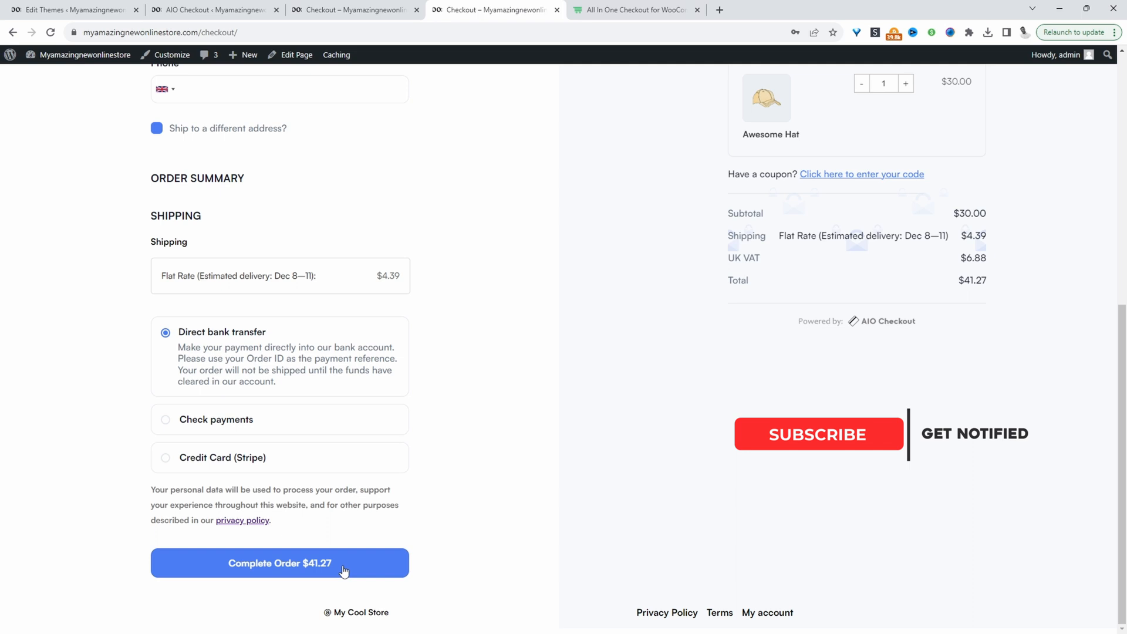
left_click(818, 433)
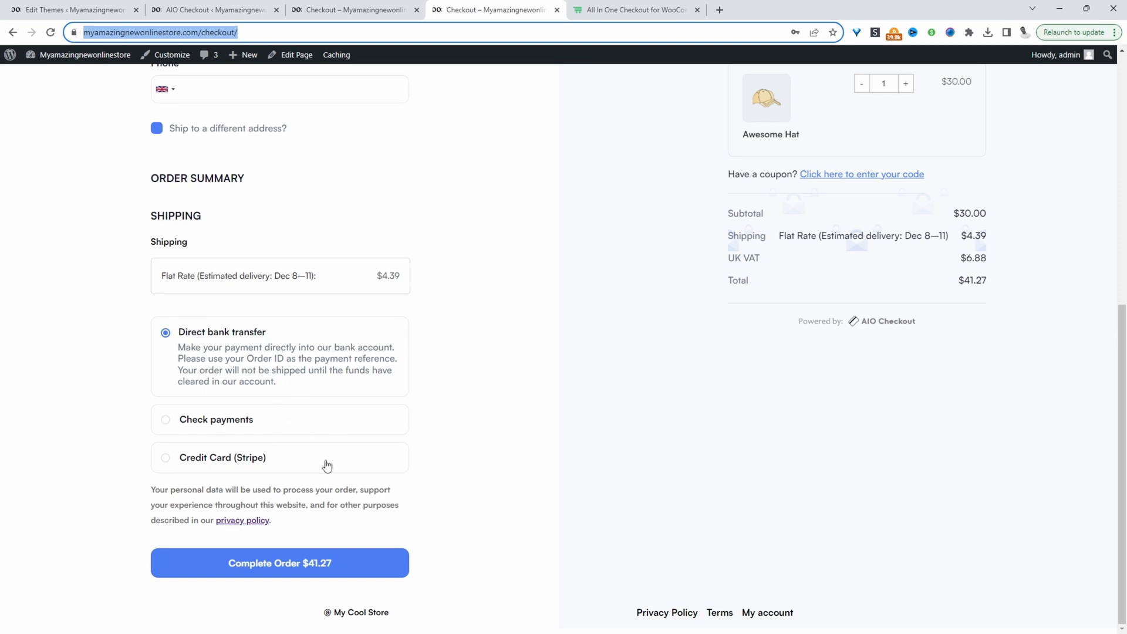
mouse_move(368, 436)
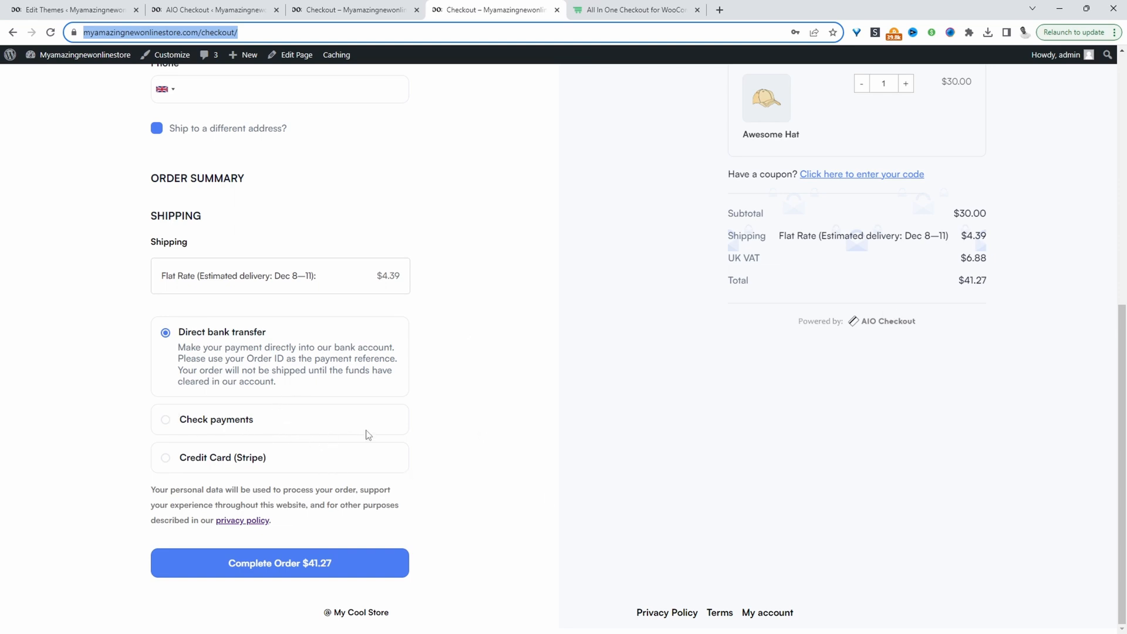
scroll("up", 3)
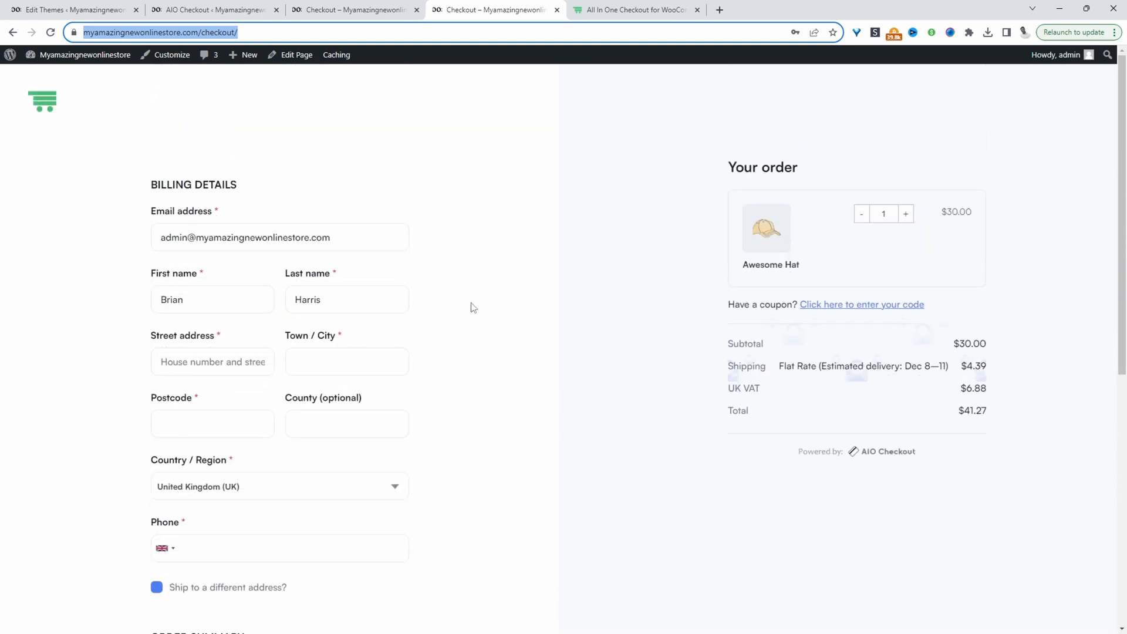
scroll("down", 3)
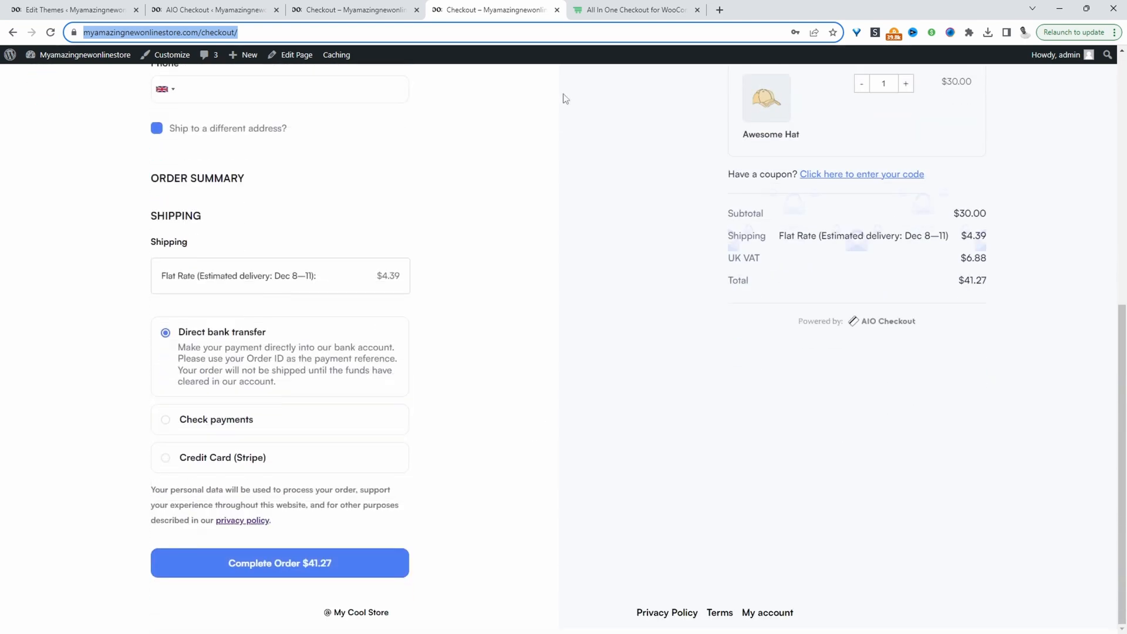
left_click(635, 10)
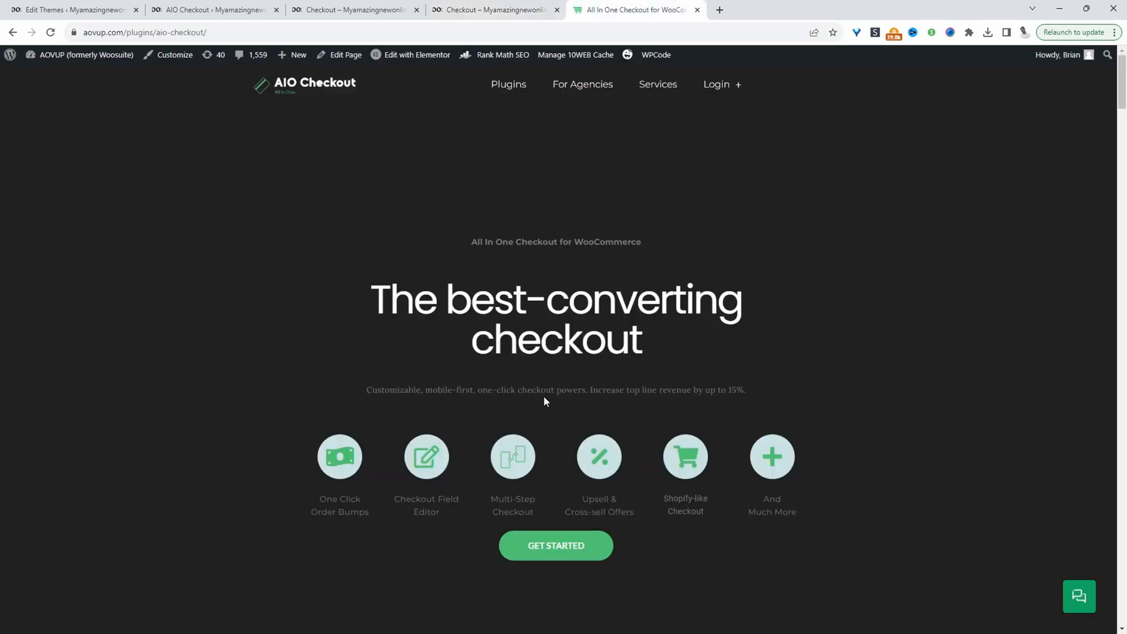
mouse_move(539, 451)
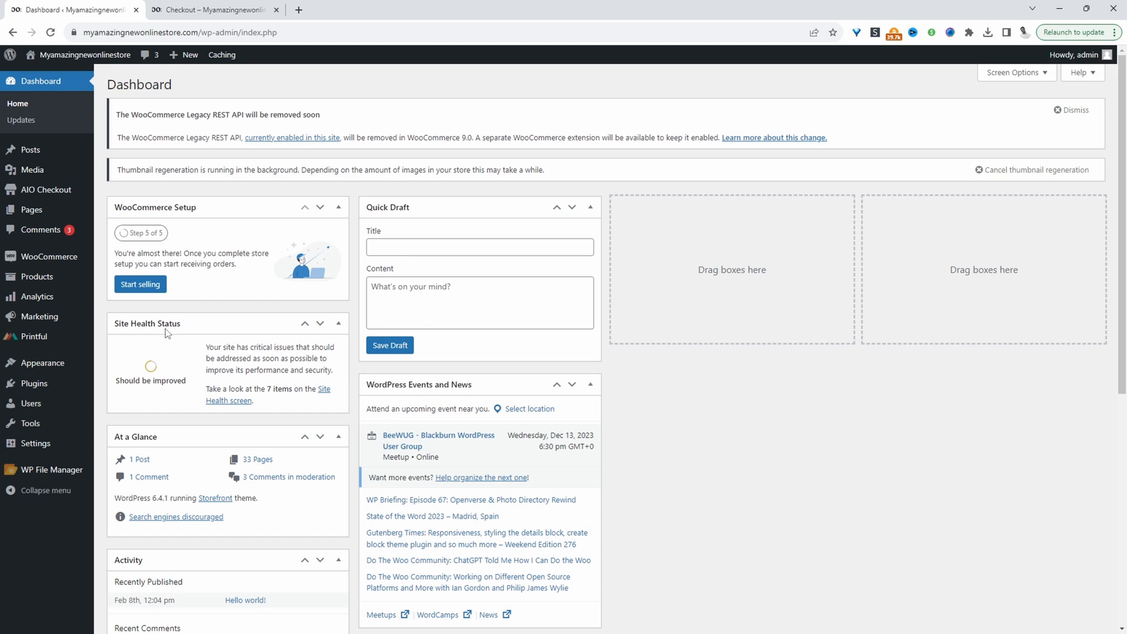
mouse_move(112, 377)
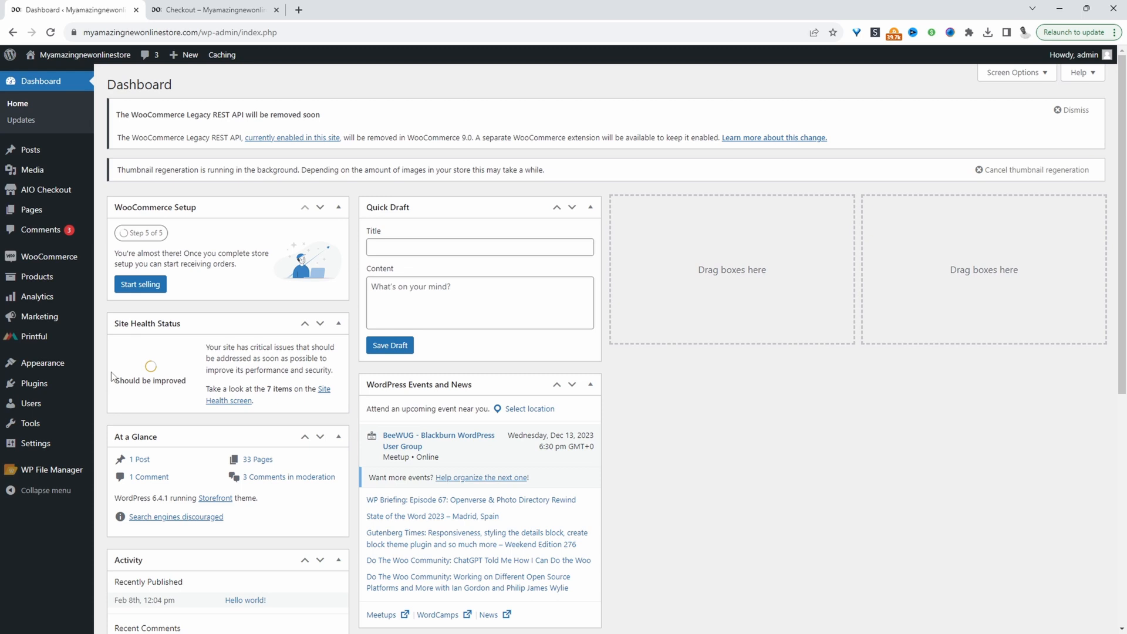
mouse_move(117, 246)
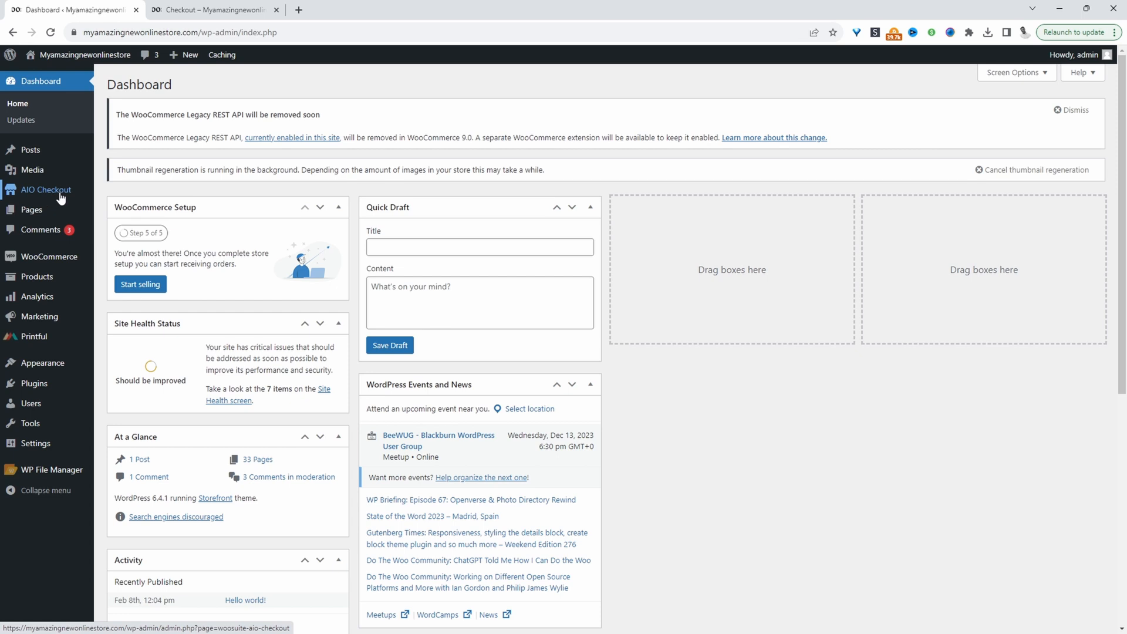
- Open the AIO Checkout dashboard listing recent checkout forms from the admin sidebar
left_click(47, 190)
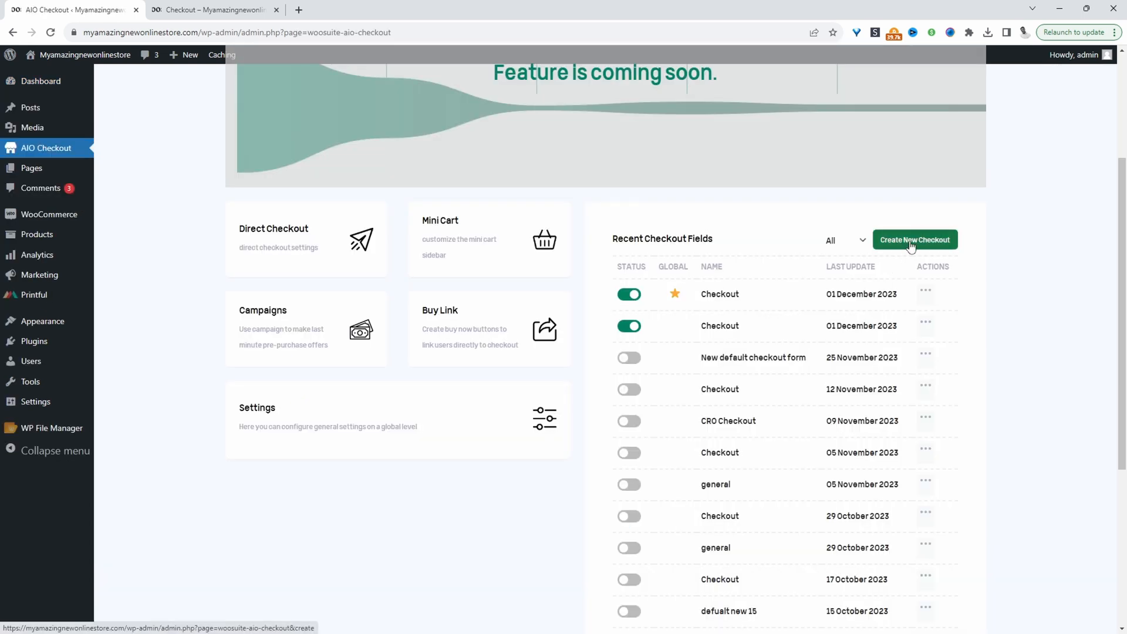
- Create a new AIO Checkout form and go to its general Settings
left_click(915, 240)
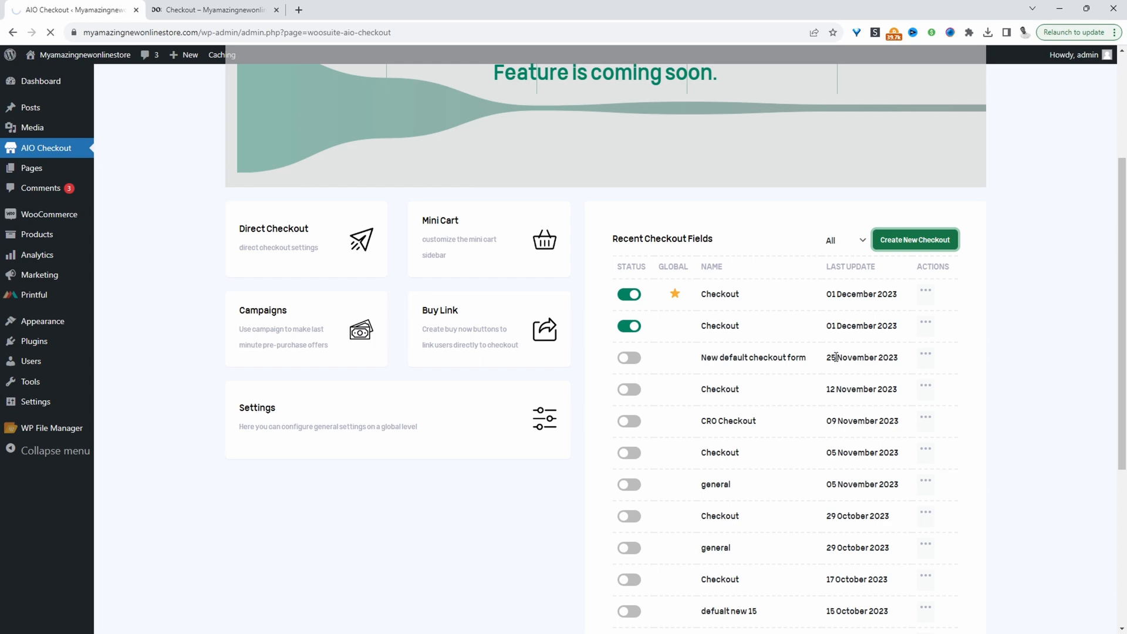
left_click(914, 239)
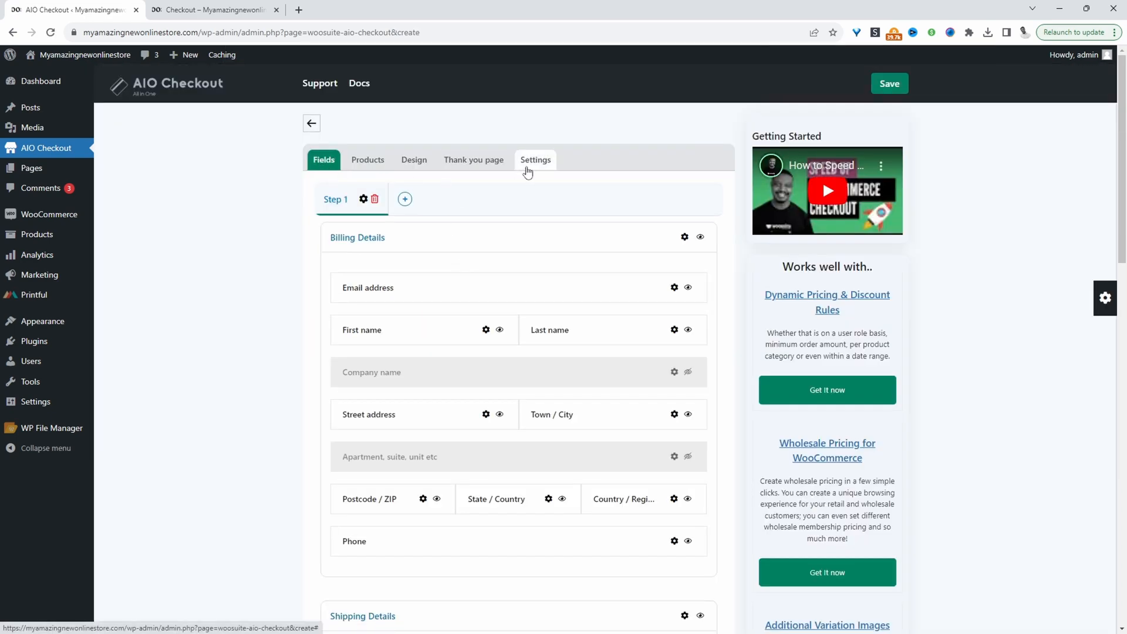
left_click(535, 159)
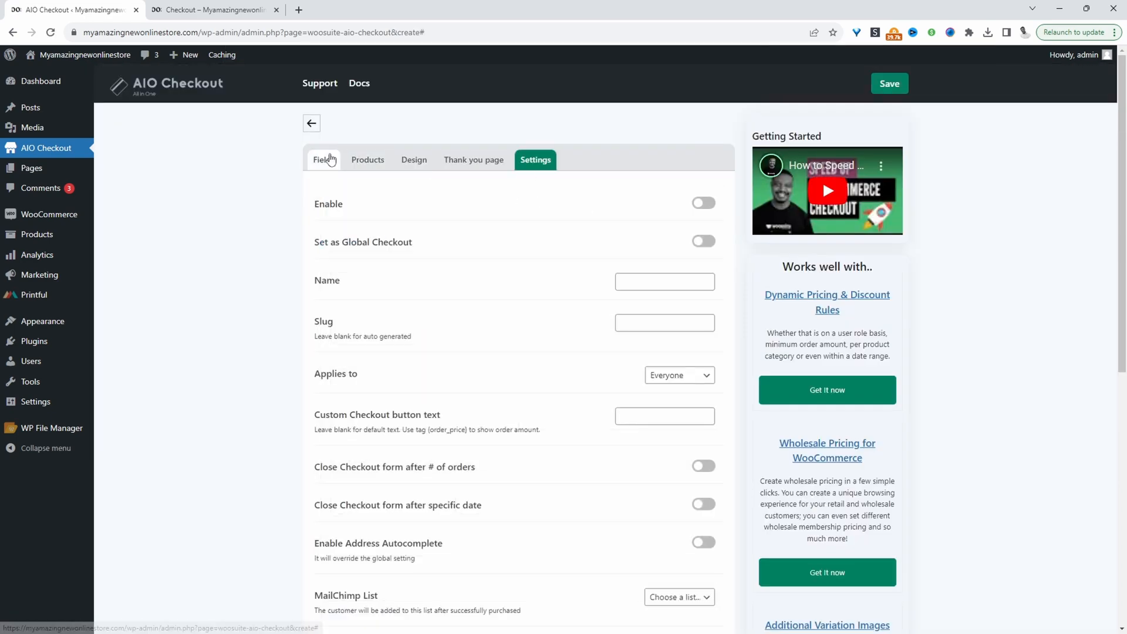
left_click(324, 159)
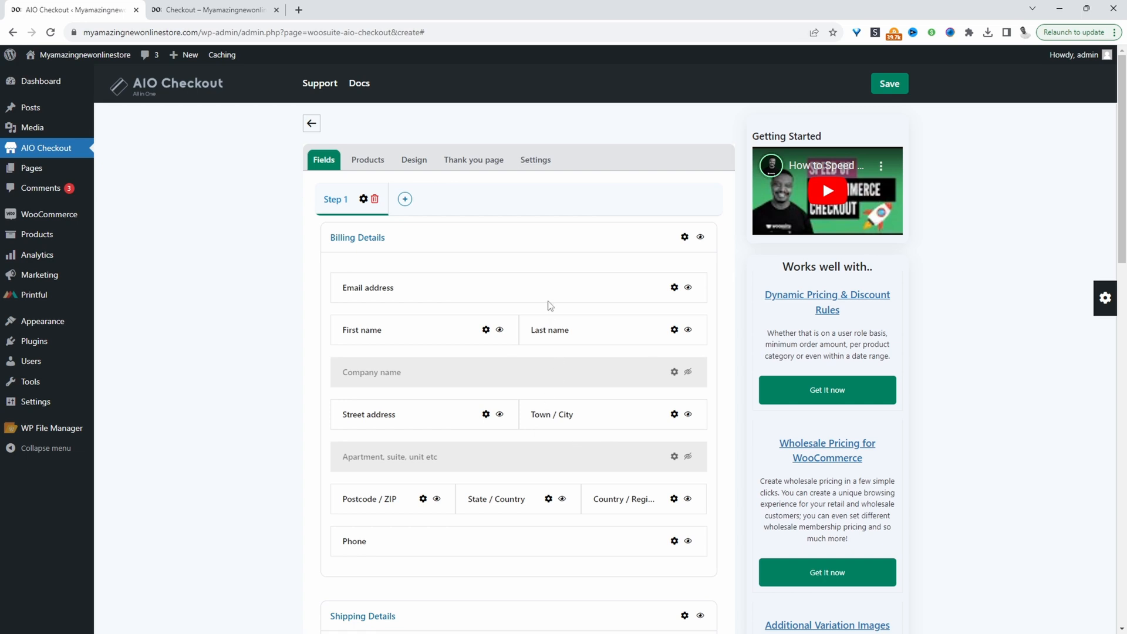
left_click(536, 160)
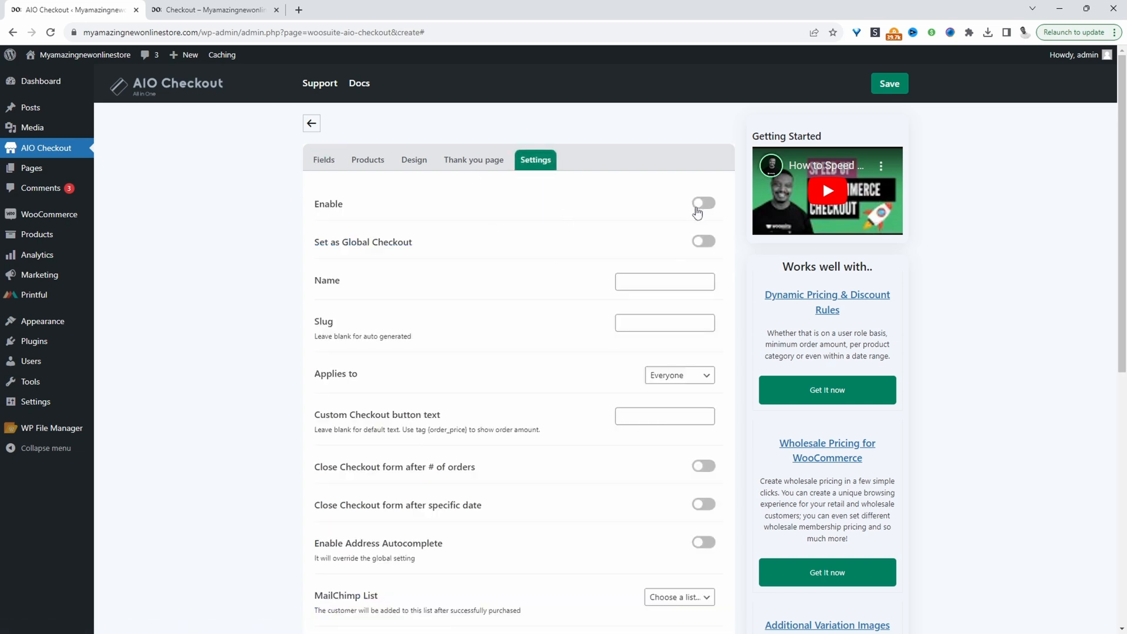
- Switch on Enable and Set as Global Checkout, then focus the Custom Checkout button text field
left_click(703, 203)
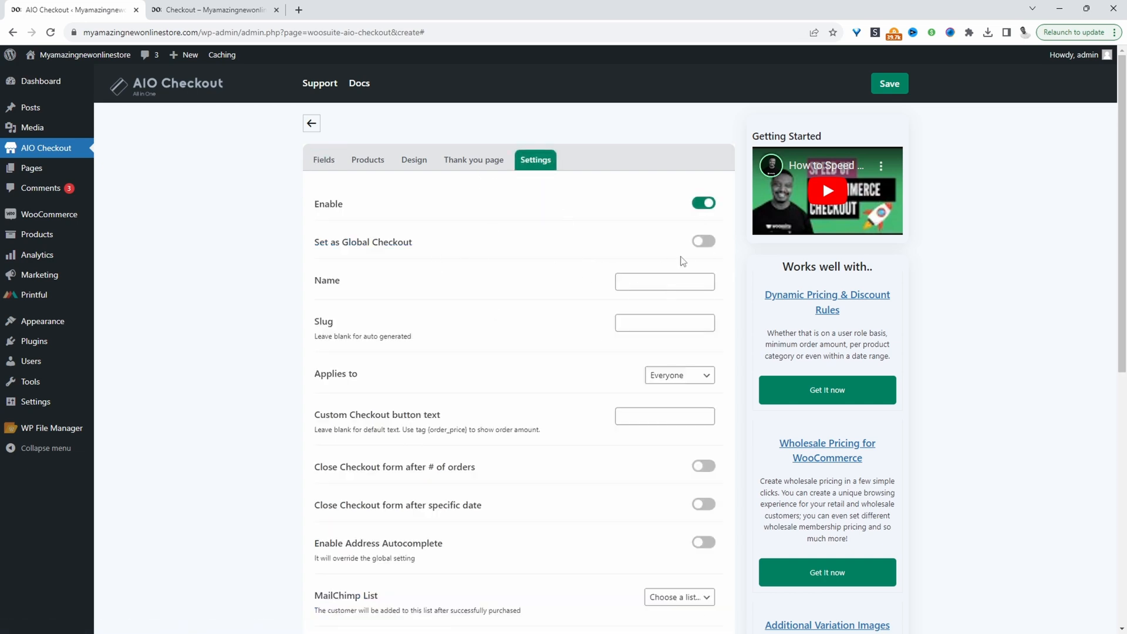
left_click(704, 242)
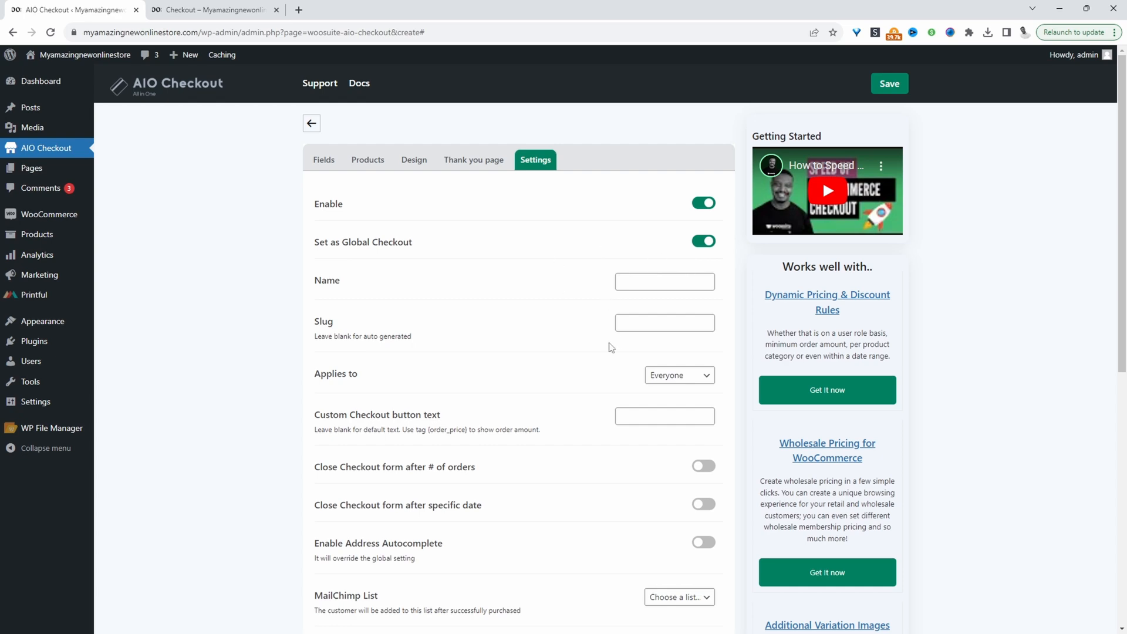
scroll("down", 3)
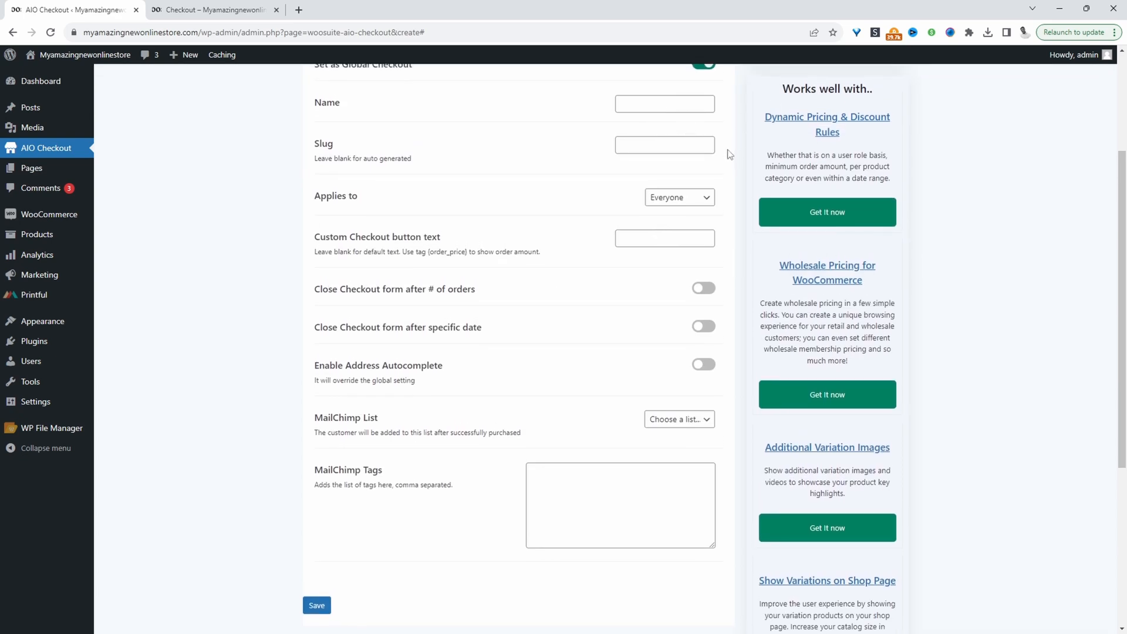
mouse_move(381, 236)
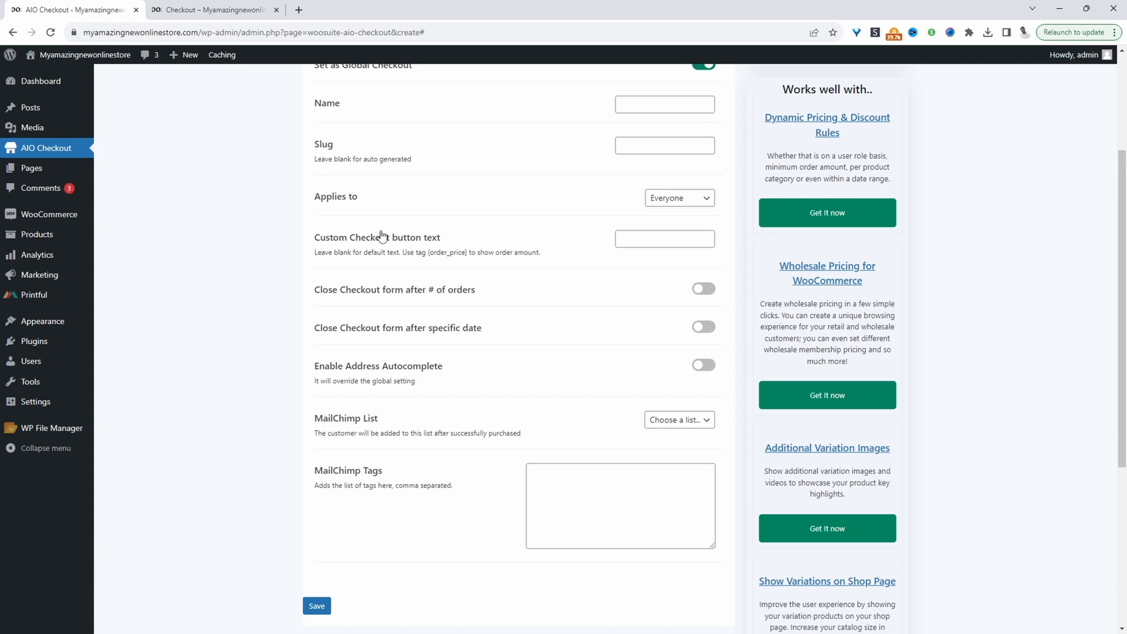
left_click(665, 238)
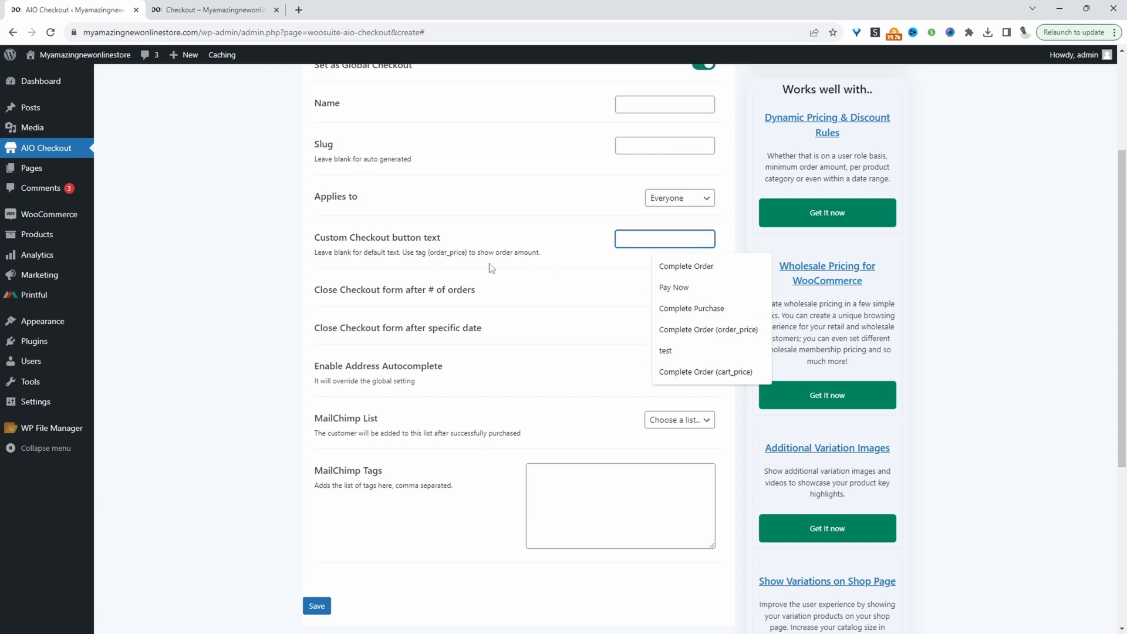
mouse_move(469, 252)
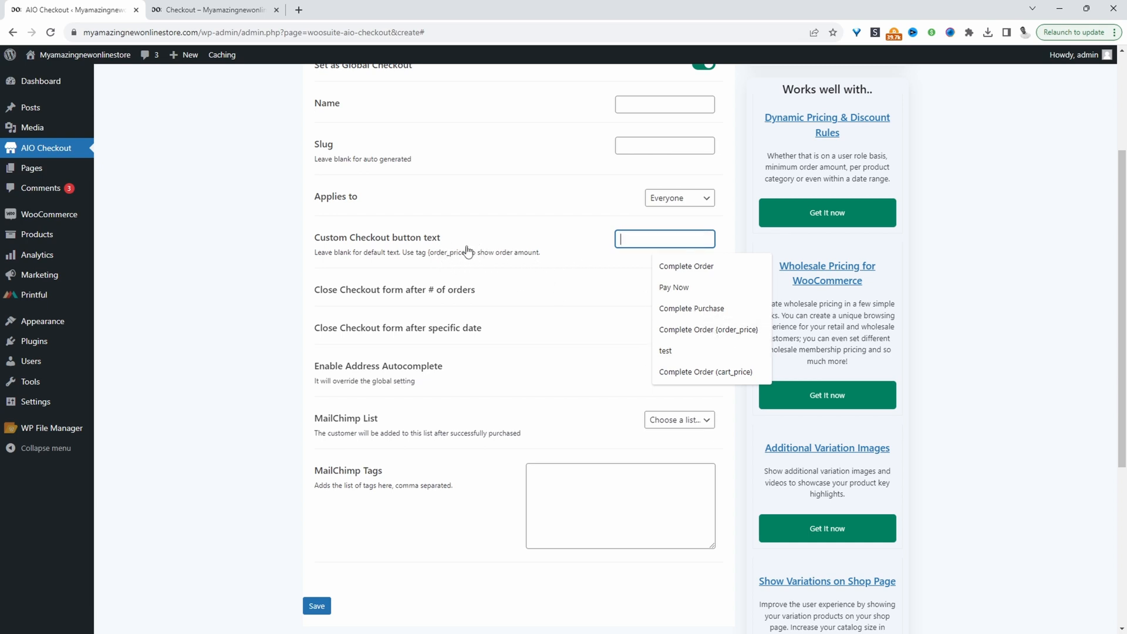
mouse_move(450, 257)
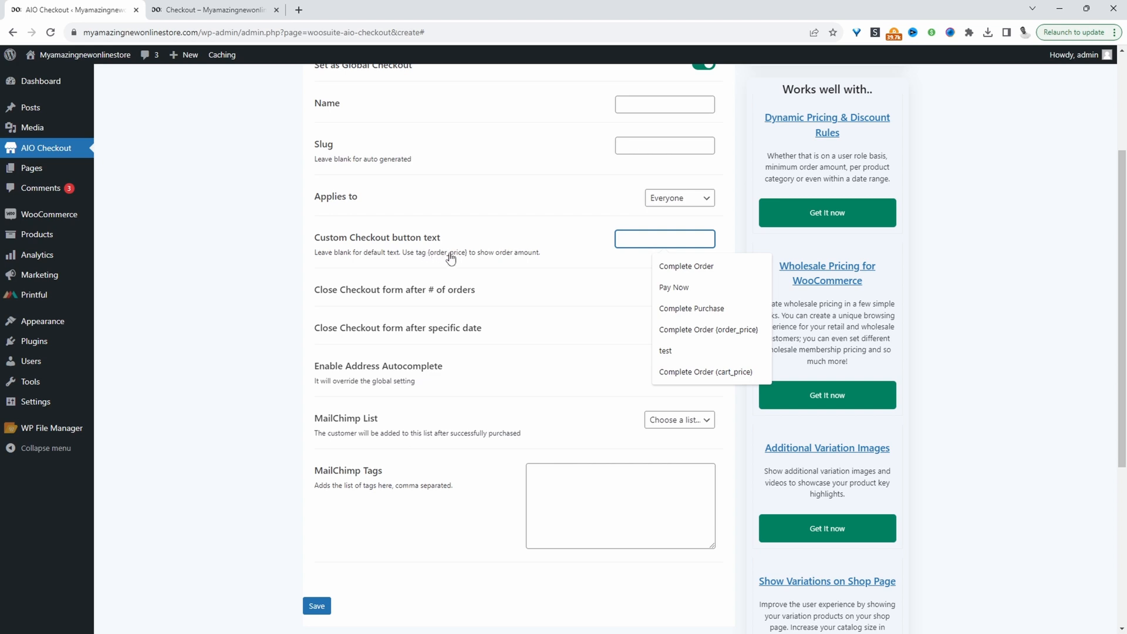
- Set button text to 'Complete Order (cart_price)', choose the Multiple Columns Modern design, and save
left_click(704, 373)
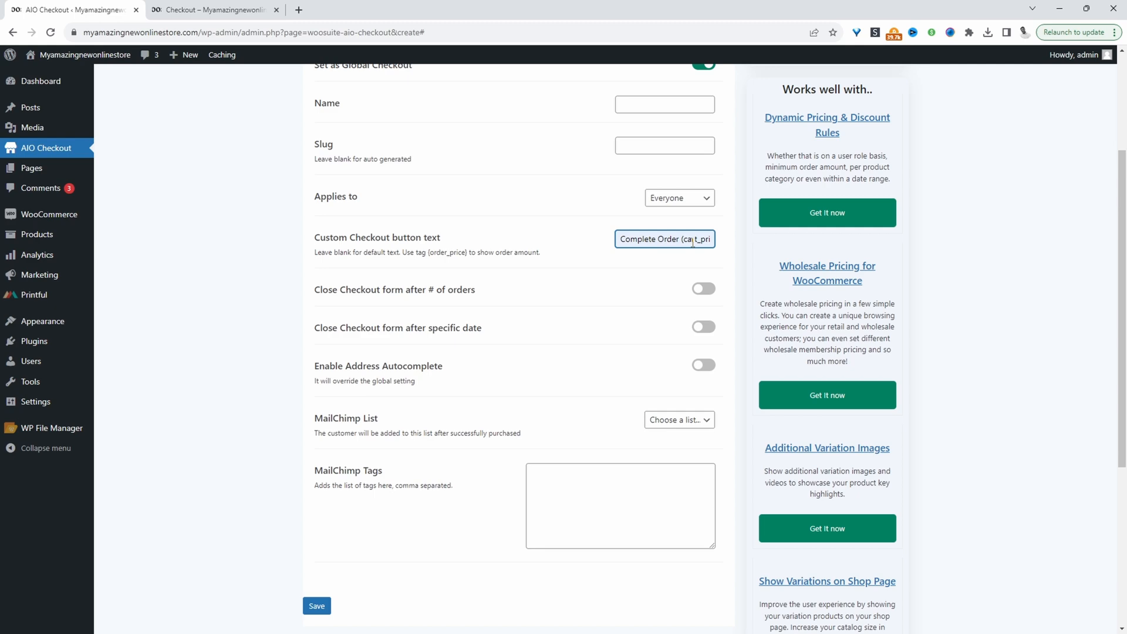
left_click(414, 159)
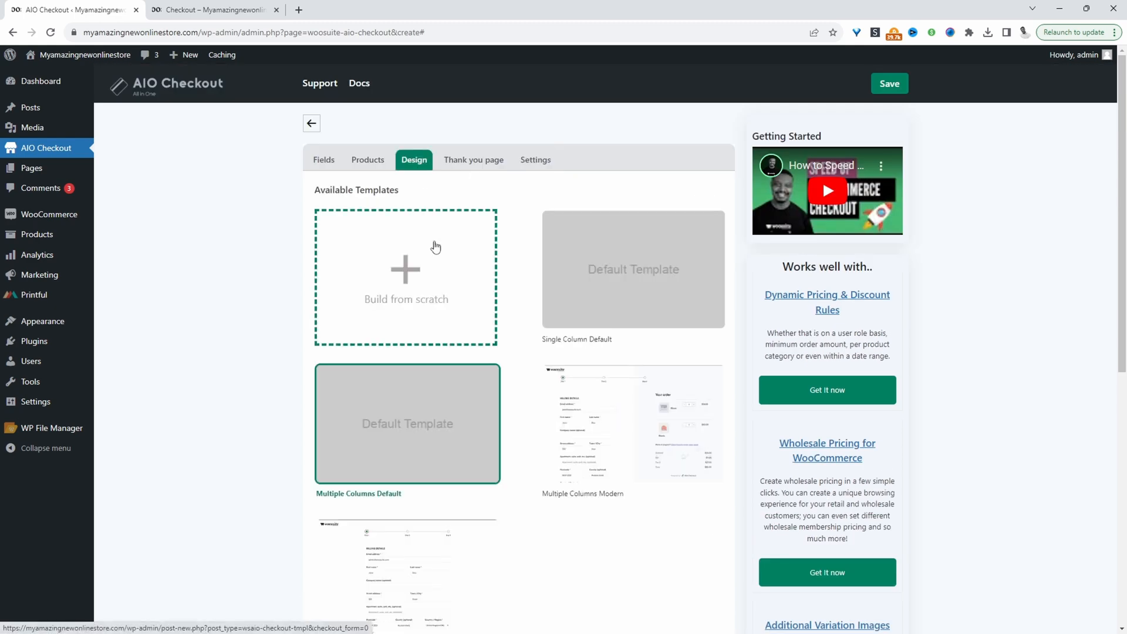
left_click(633, 424)
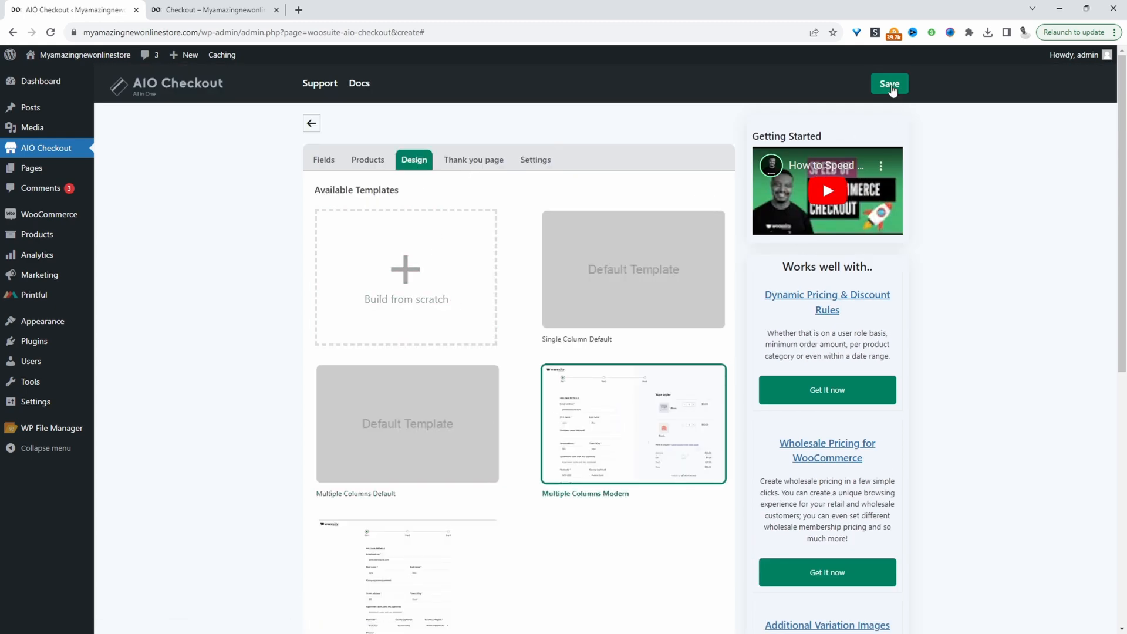
left_click(889, 83)
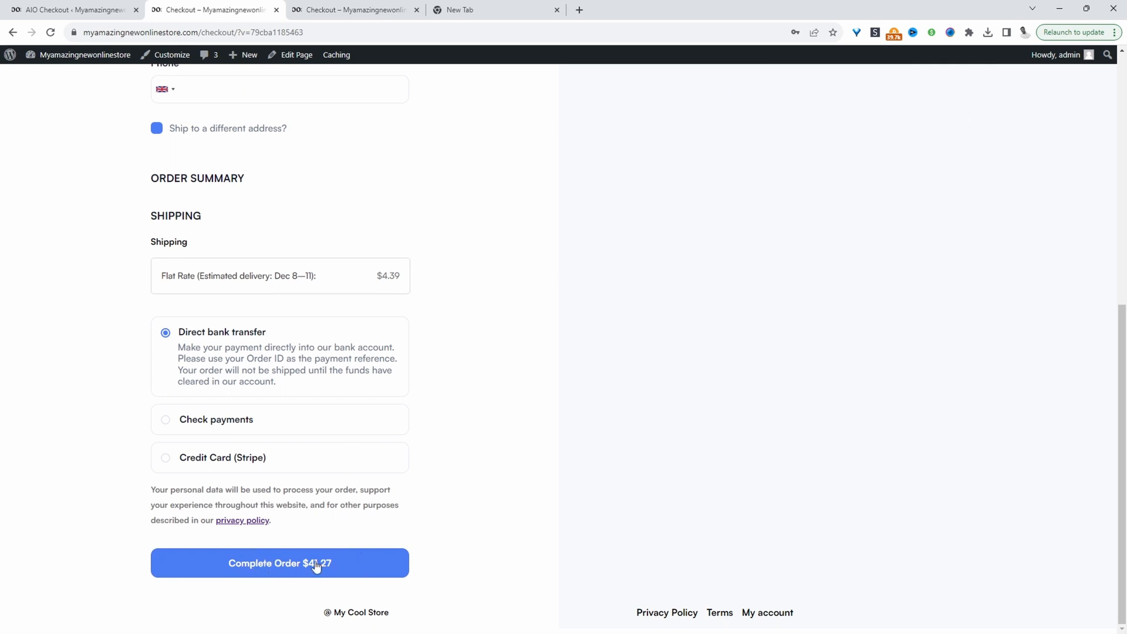
mouse_move(331, 564)
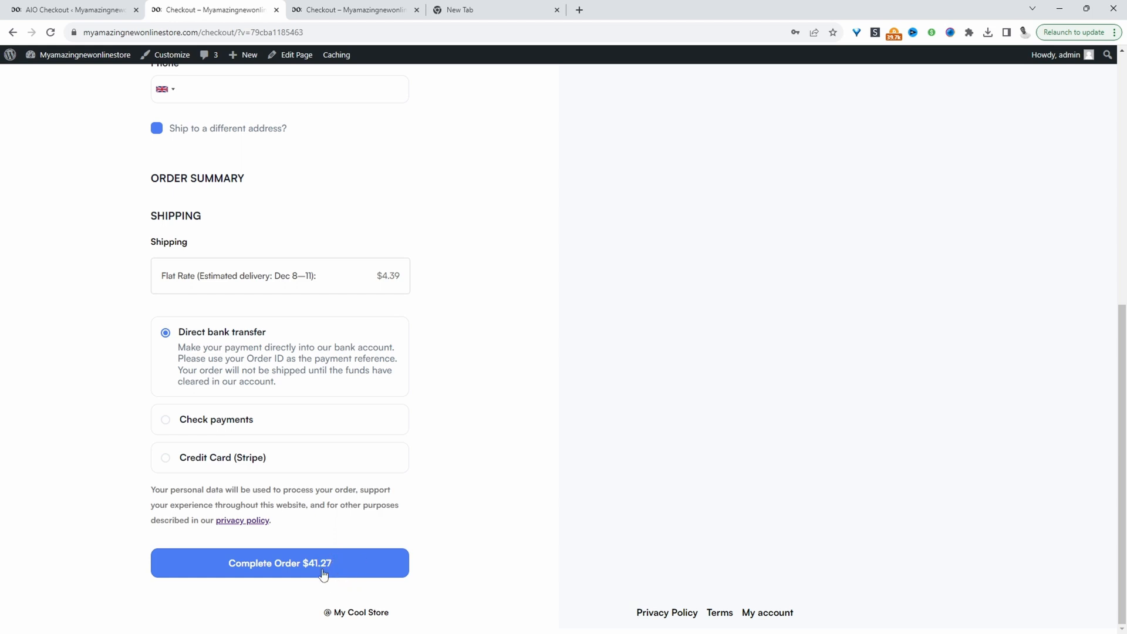
mouse_move(482, 527)
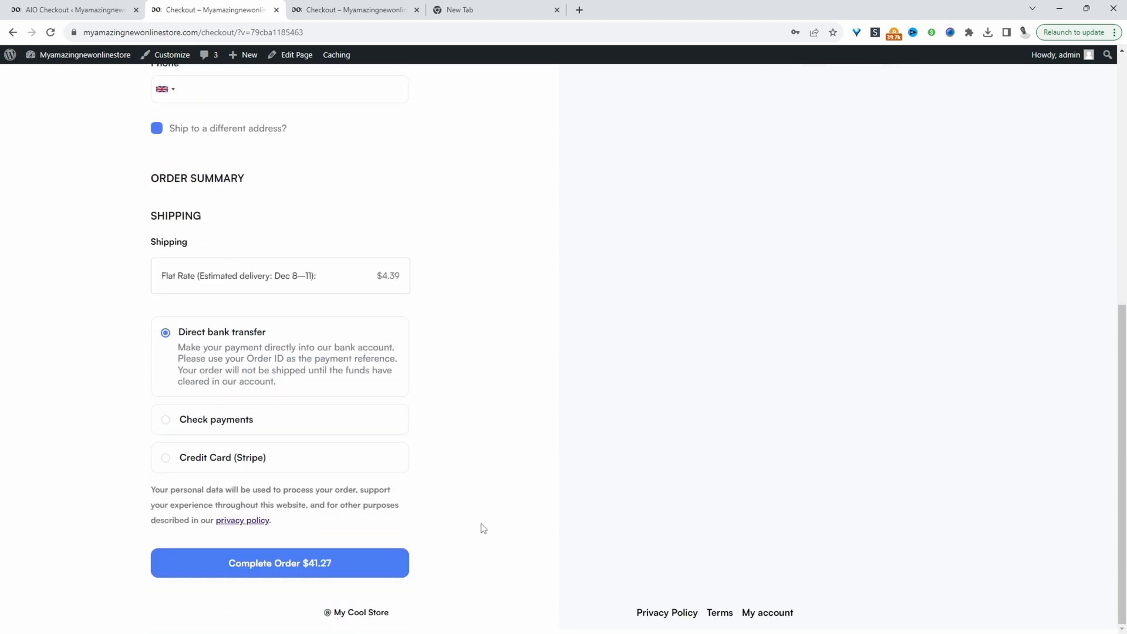
mouse_move(445, 570)
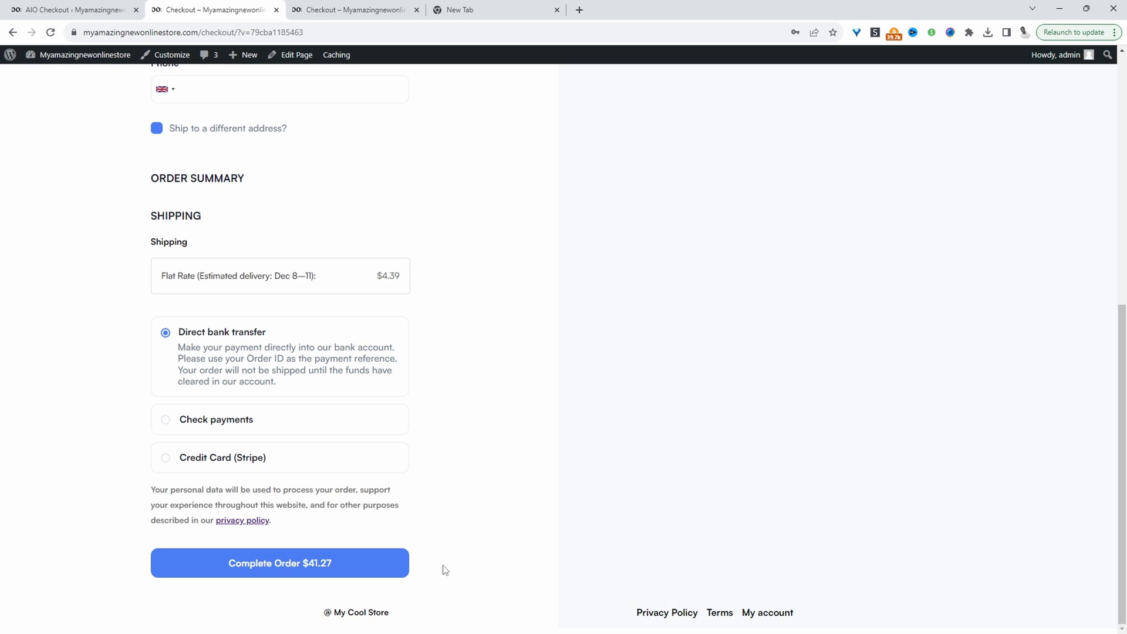
left_click(72, 9)
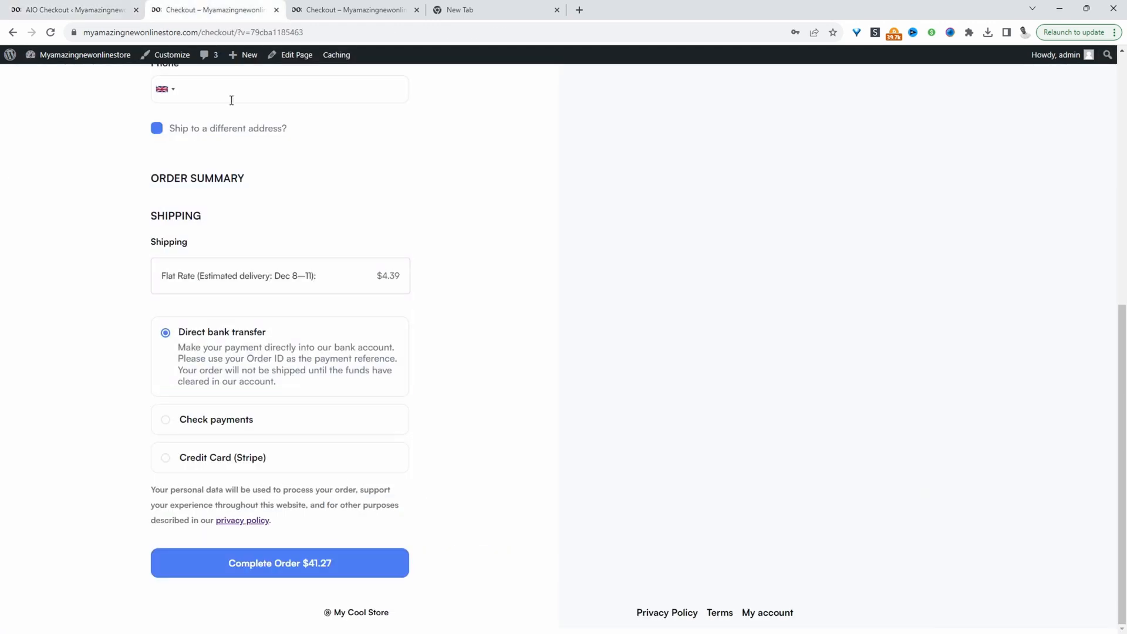
left_click(51, 33)
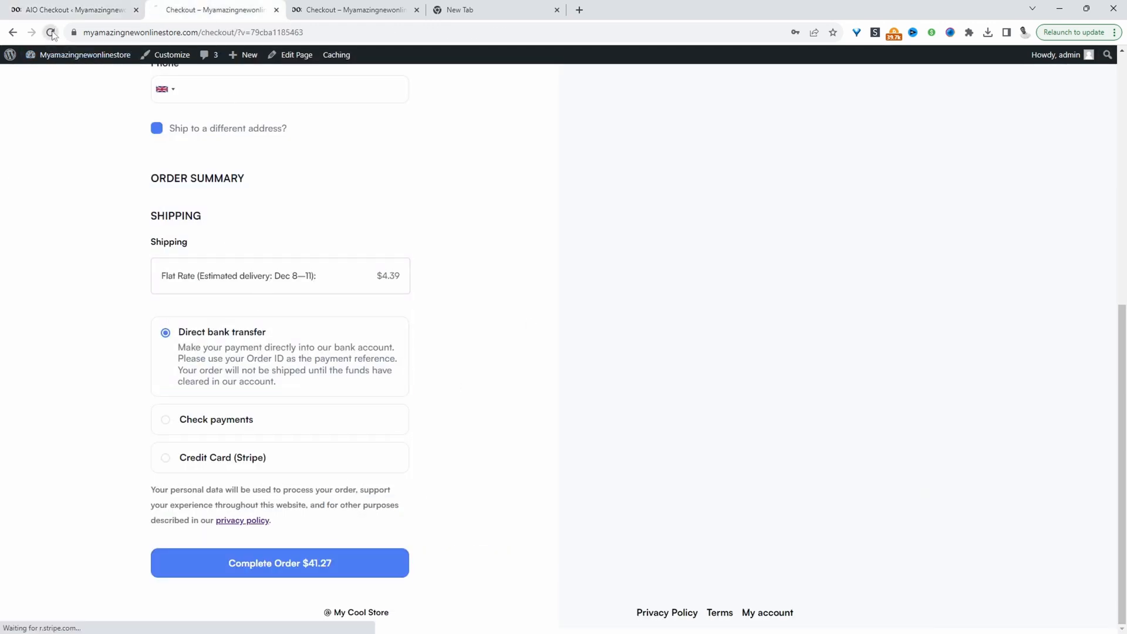
left_click(51, 33)
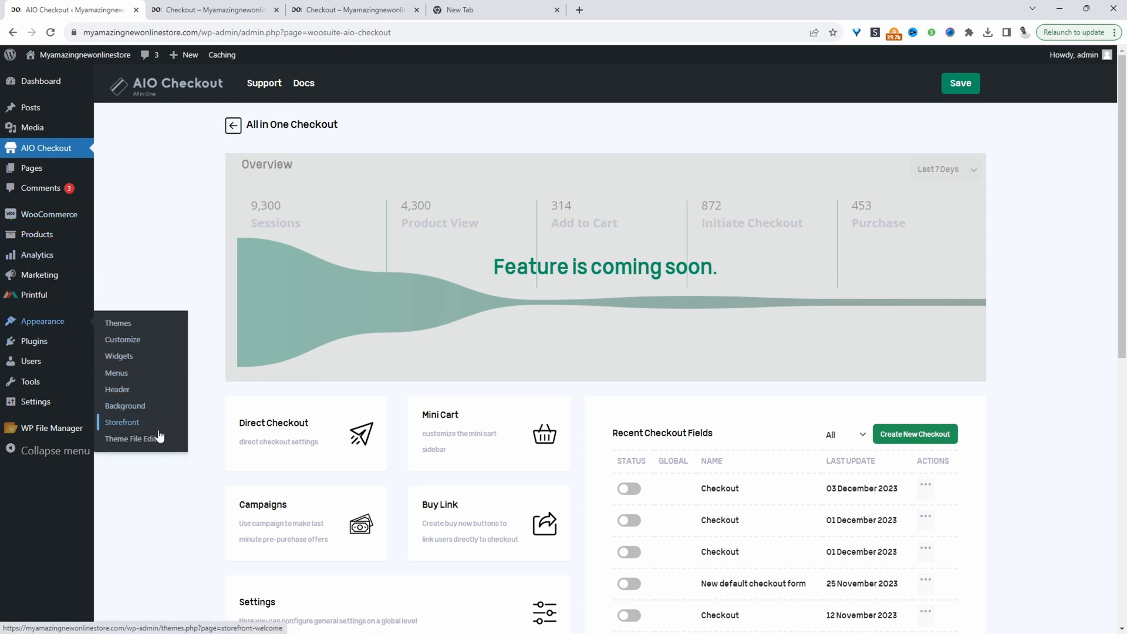
mouse_move(134, 438)
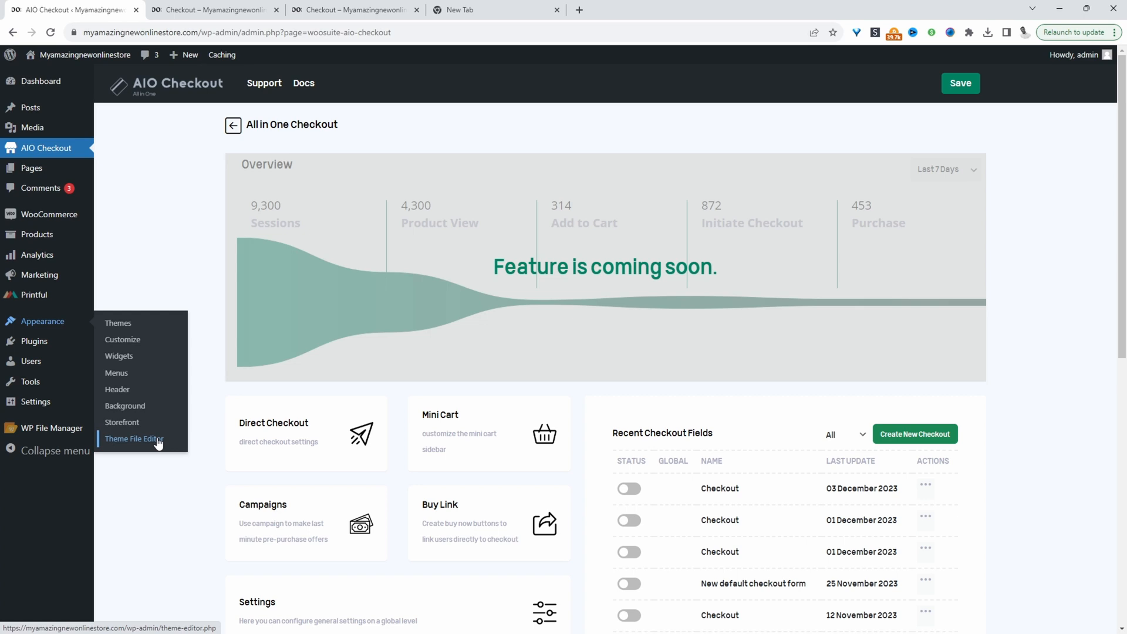
- Open the Theme File Editor showing Storefront's functions.php
left_click(134, 438)
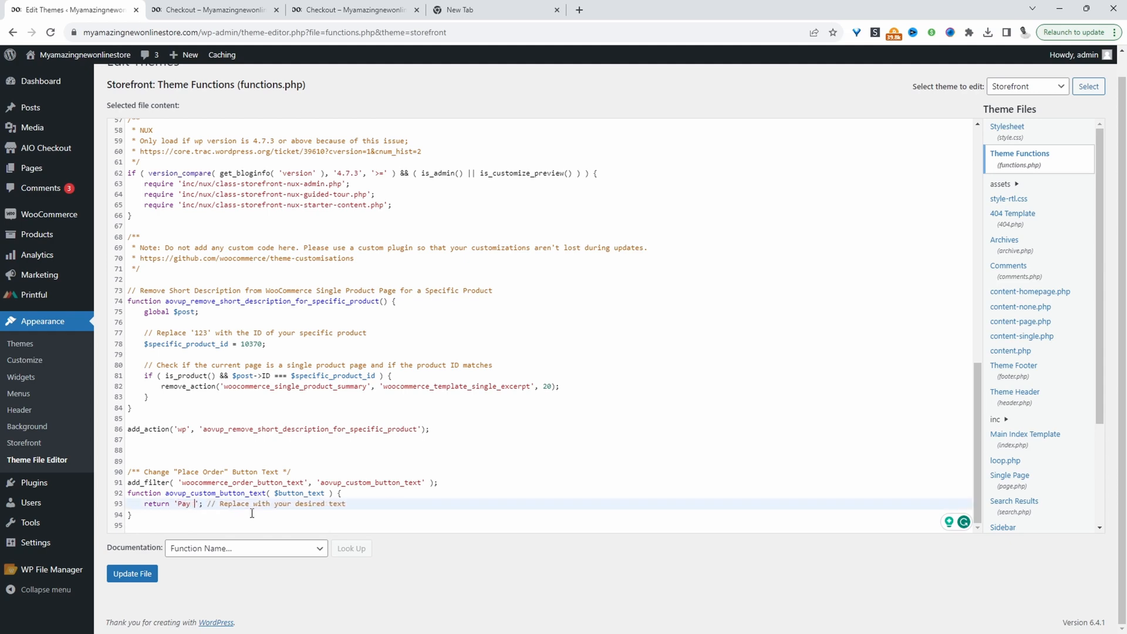
- Update functions.php with the woocommerce_order_button_text filter returning 'Pay Now'
left_click(213, 9)
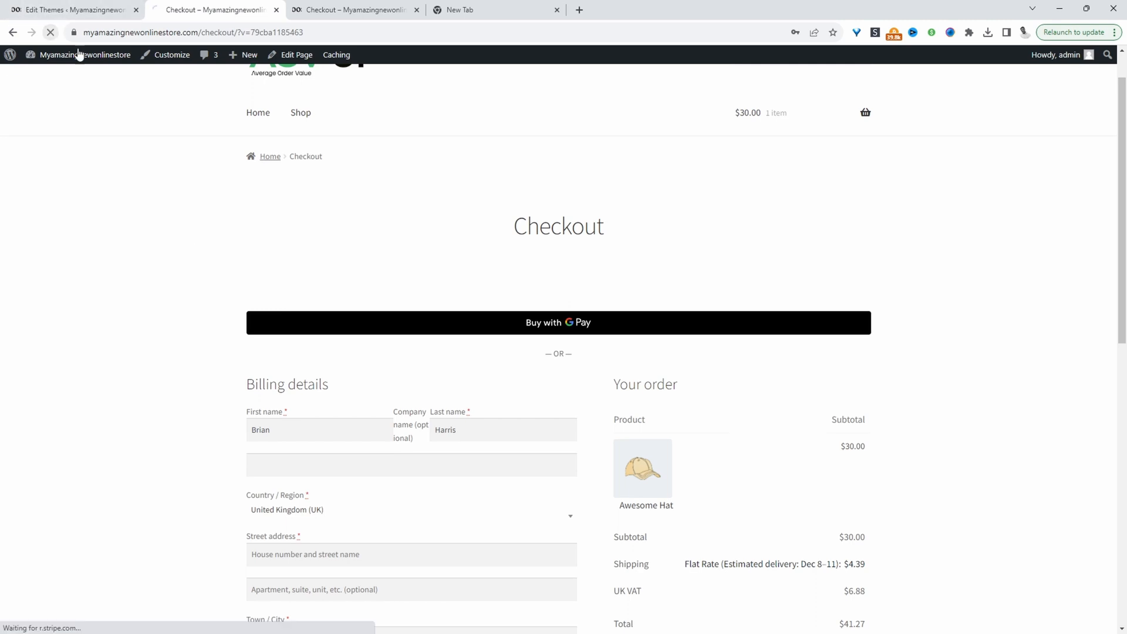
- Scroll the reloaded checkout down to the Pay Now order button
scroll("down", 3)
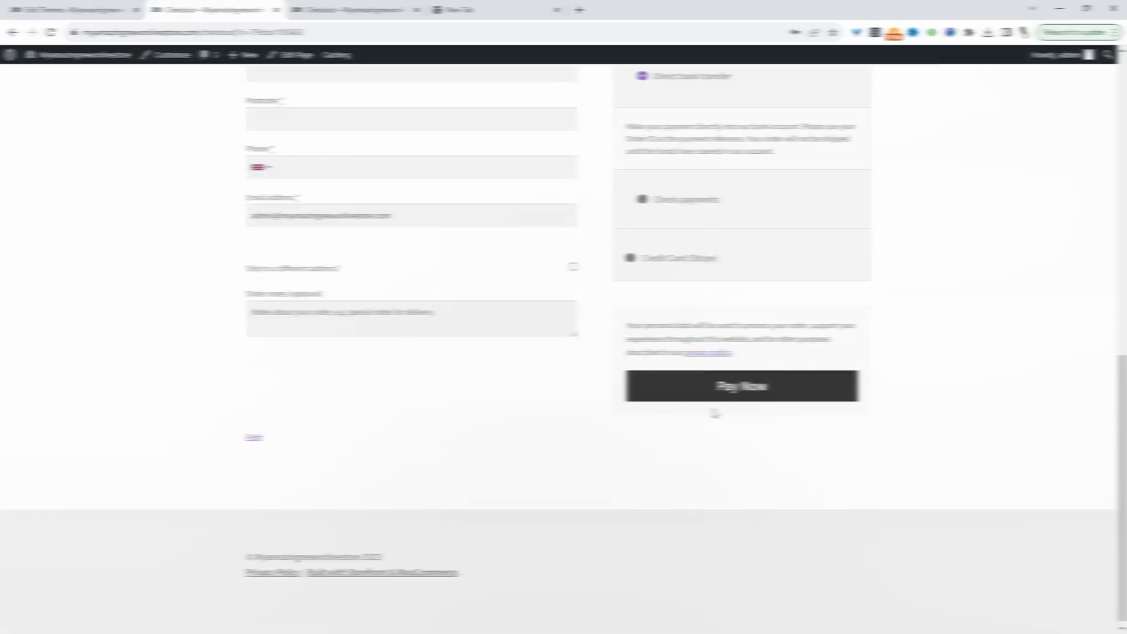